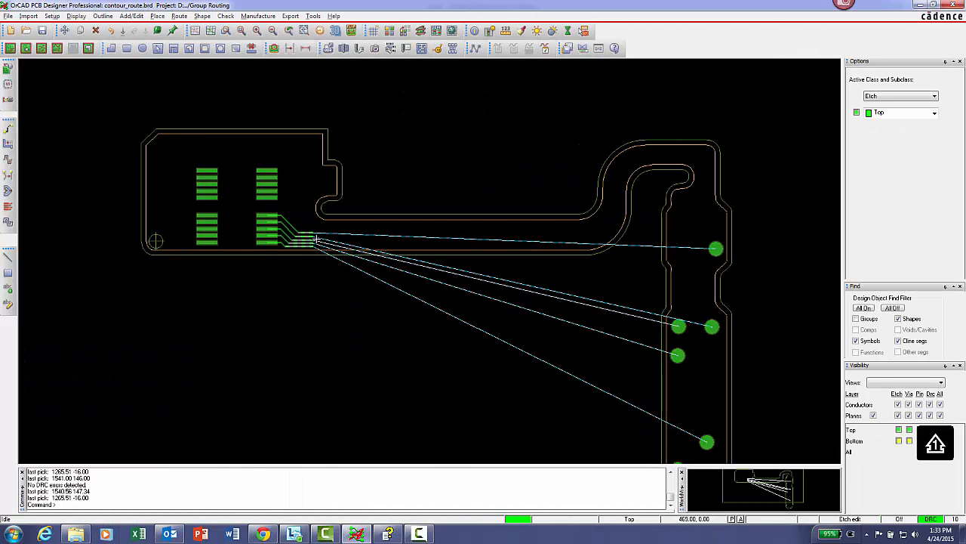
- Start group routing the trace fanout toward the bend with Add Connect
{"action": "right_click", "coordinate": [317, 238]}
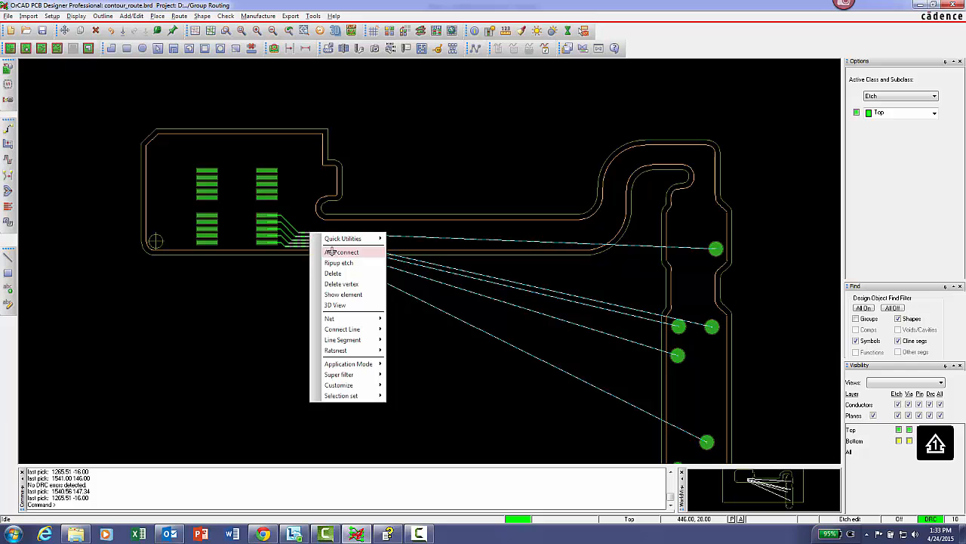
{"action": "left_click", "coordinate": [345, 251]}
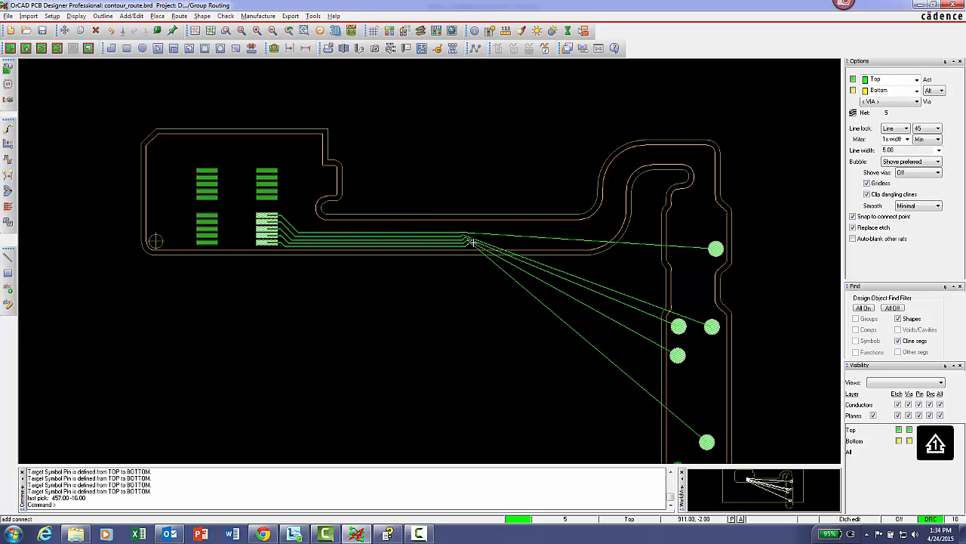
- Set contour routing to follow the Route Keepin with the Extra Gap value selected
{"action": "right_click", "coordinate": [574, 243]}
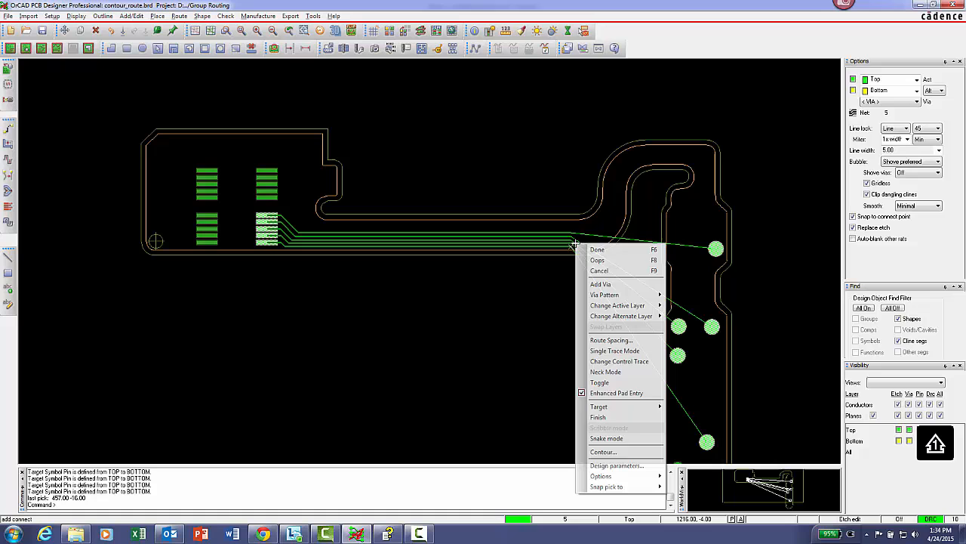
{"action": "mouse_move", "coordinate": [603, 451]}
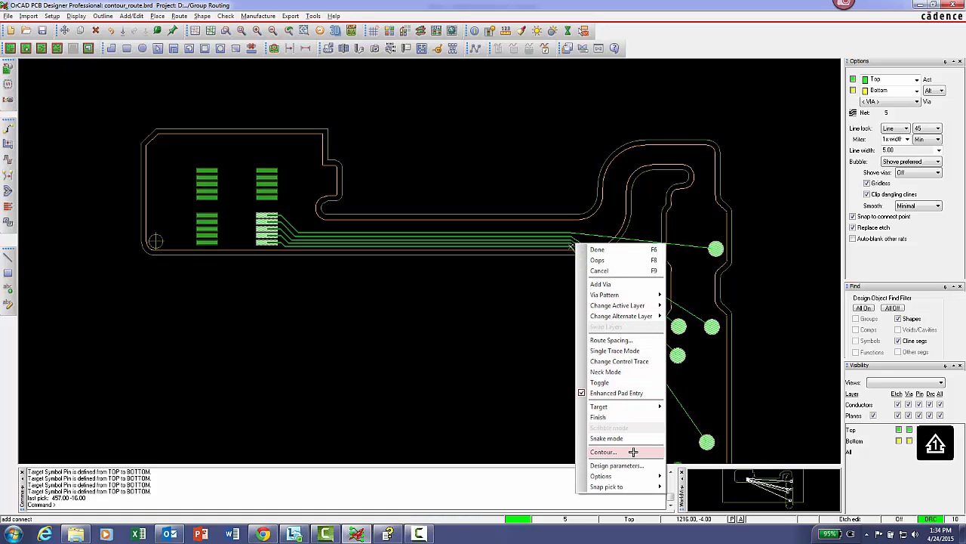
{"action": "left_click", "coordinate": [603, 451]}
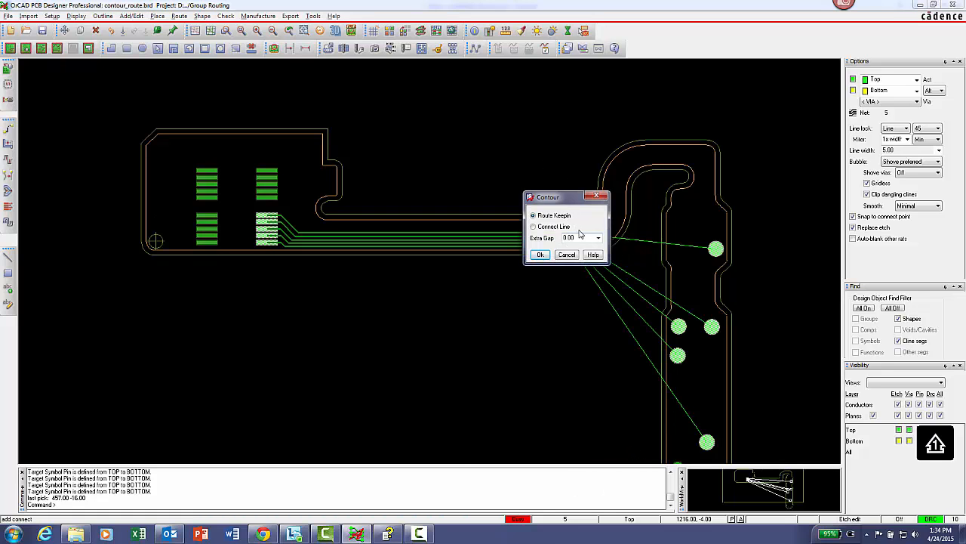
{"action": "triple_click", "coordinate": [578, 237]}
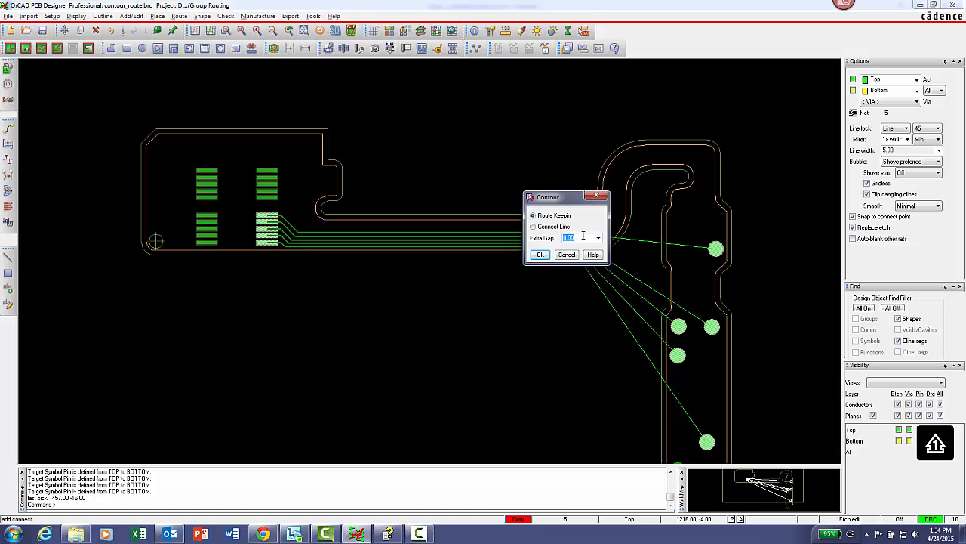
- Route the trace group along the keepin contour around the bend and into the flex arm
{"action": "left_click", "coordinate": [540, 254]}
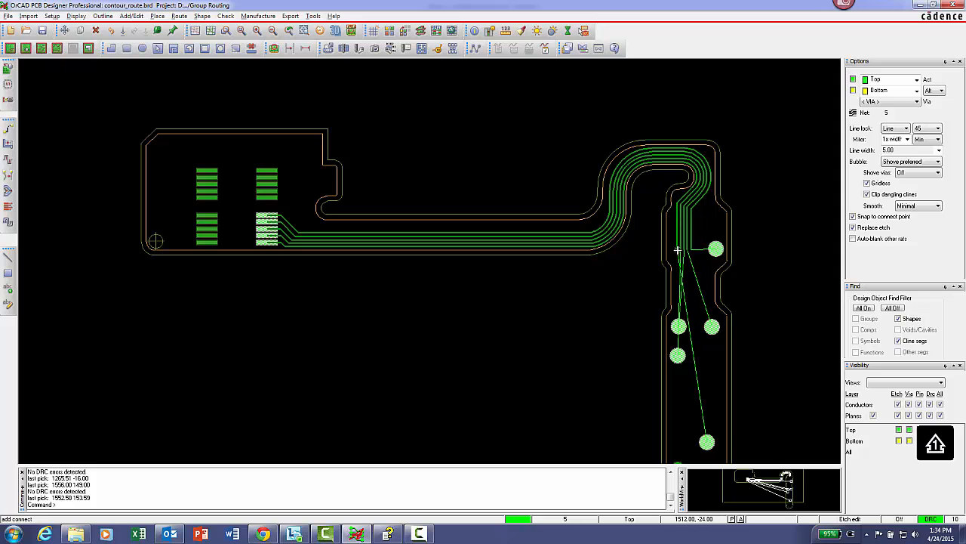
{"action": "right_click", "coordinate": [678, 249]}
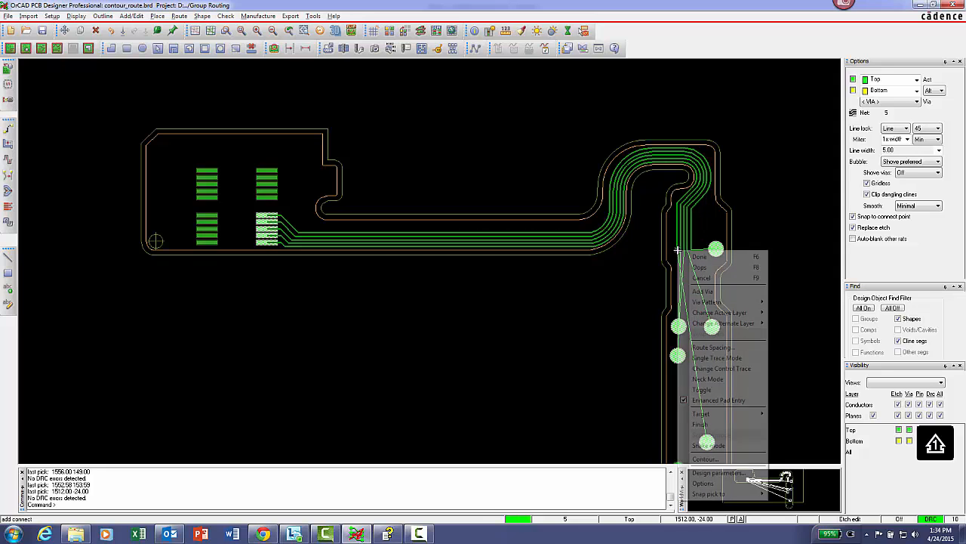